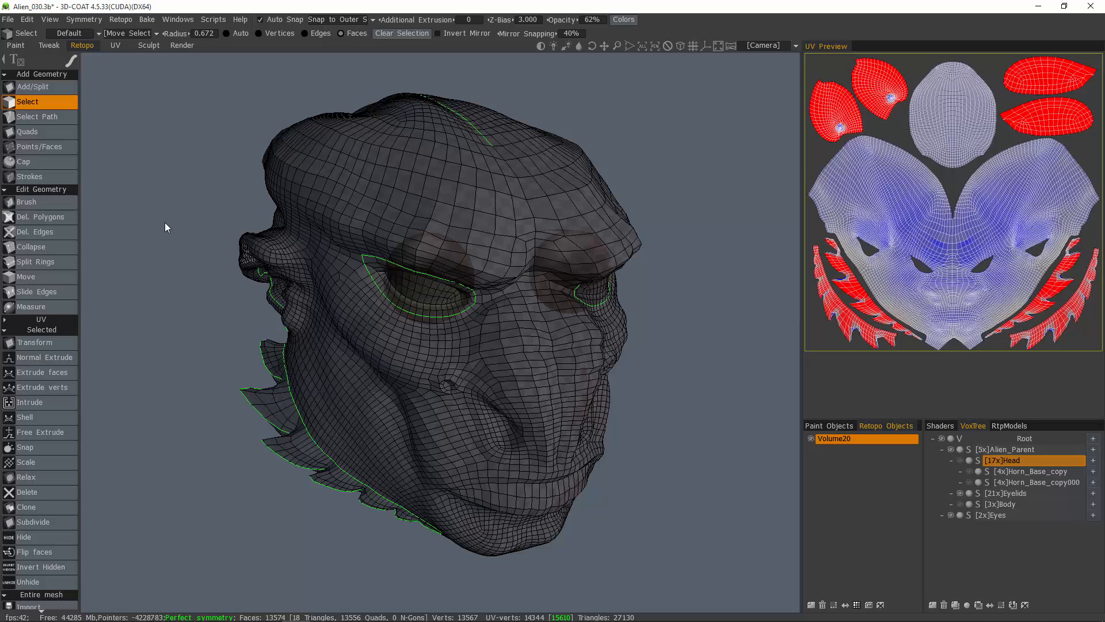
{"action": "mouse_move", "coordinate": [366, 243]}
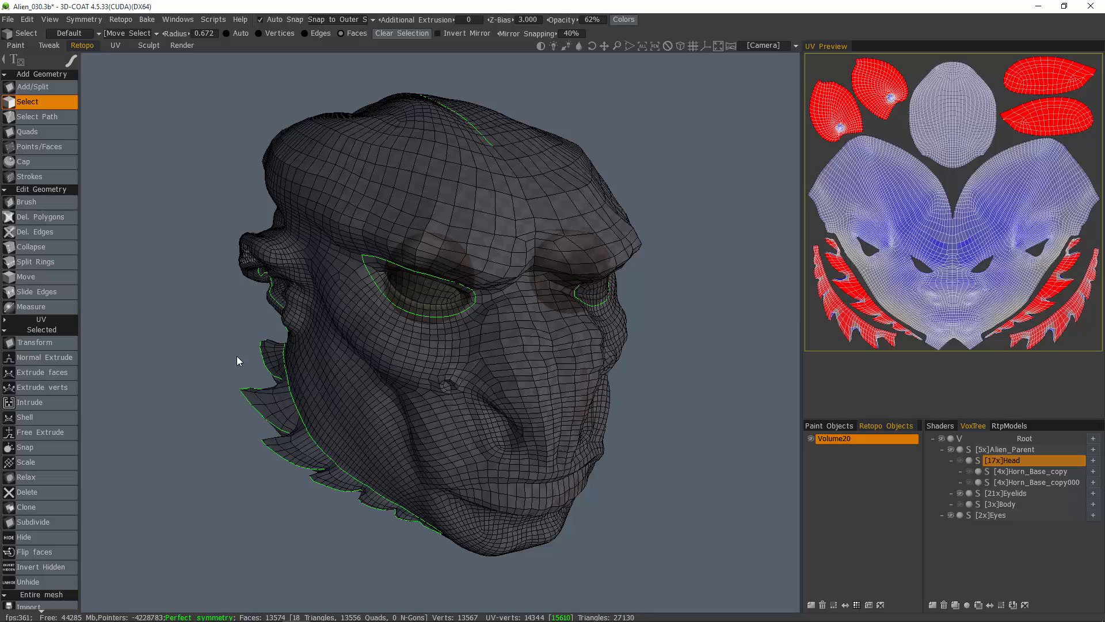
{"action": "mouse_move", "coordinate": [199, 294]}
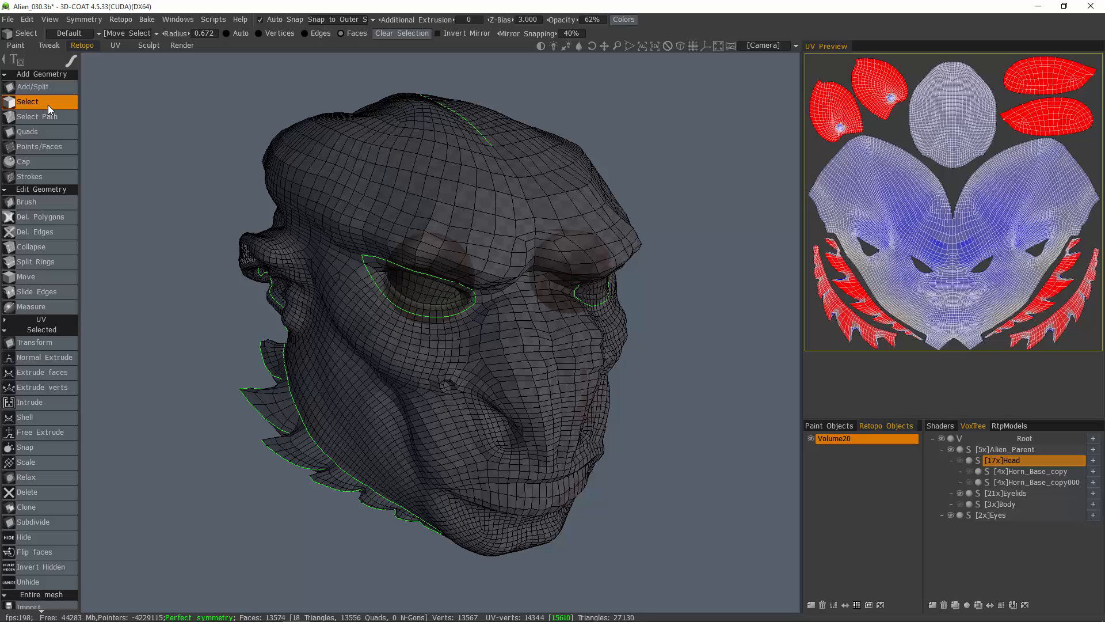
{"action": "mouse_move", "coordinate": [347, 43]}
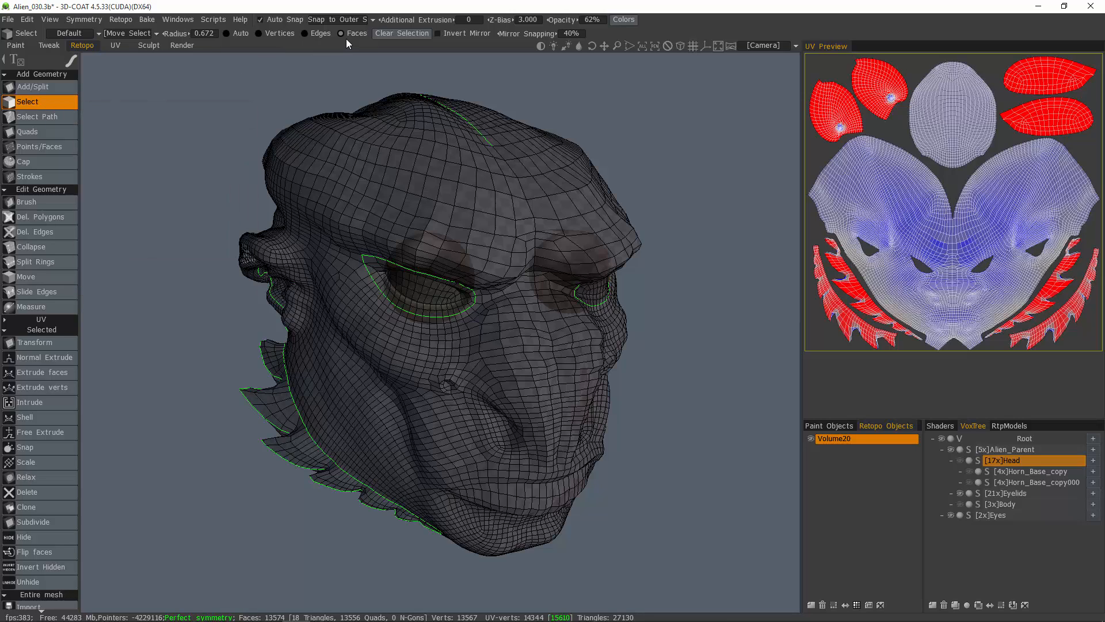
{"action": "mouse_move", "coordinate": [356, 33]}
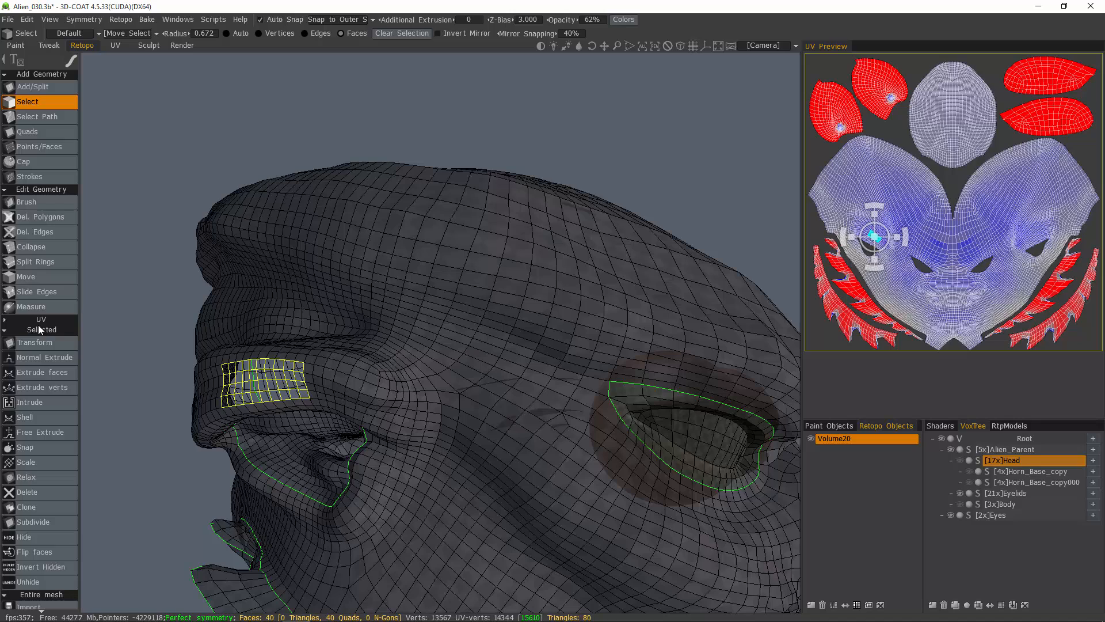
{"action": "mouse_move", "coordinate": [33, 551]}
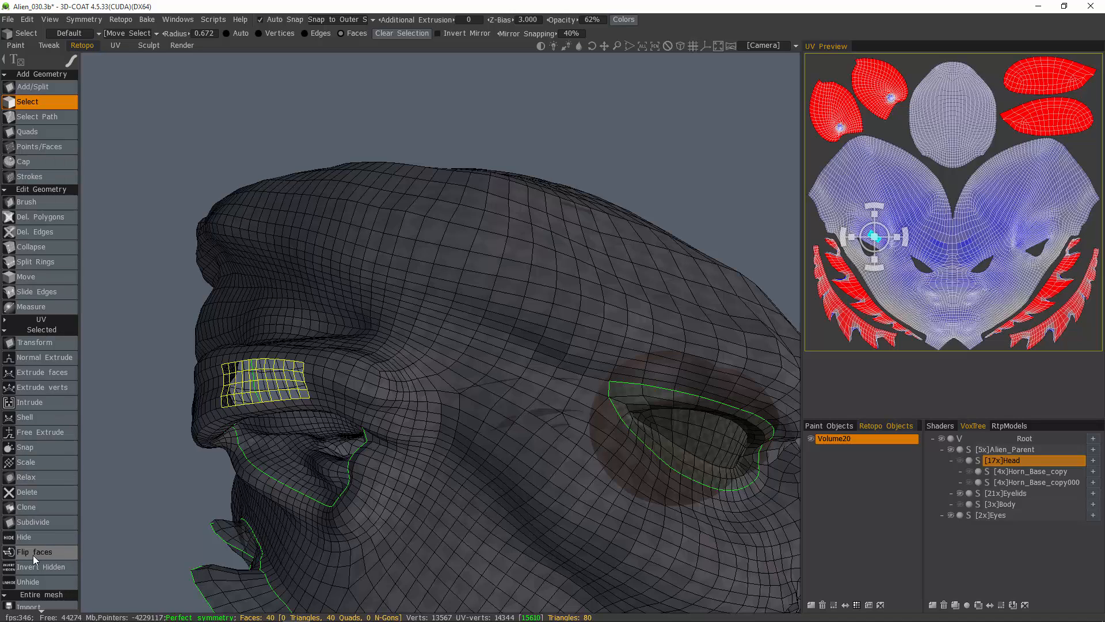
{"action": "mouse_move", "coordinate": [33, 552]}
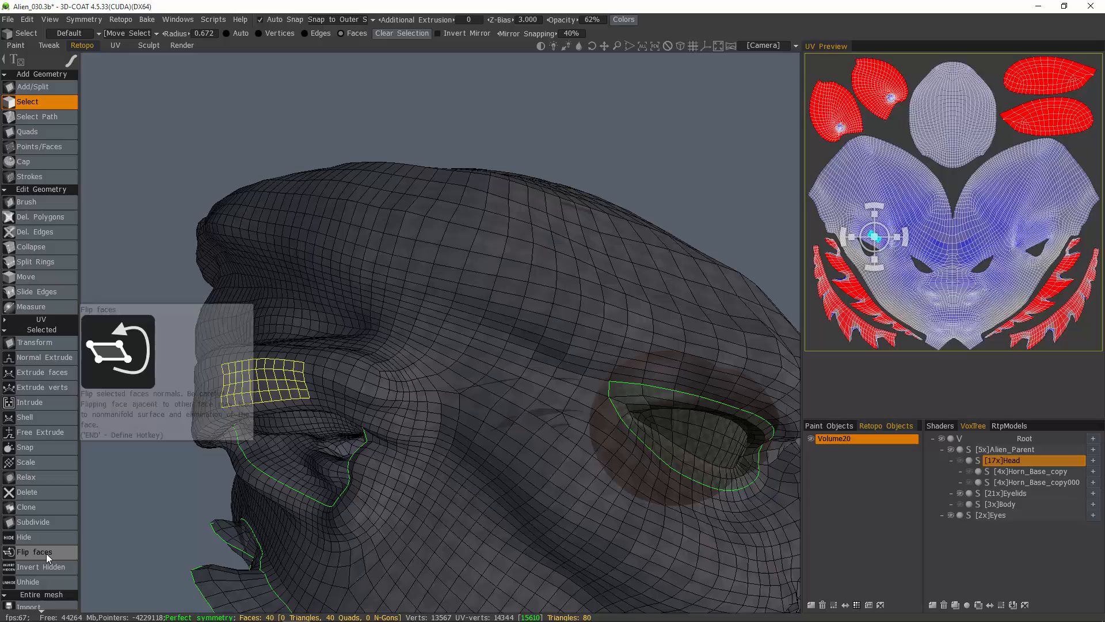